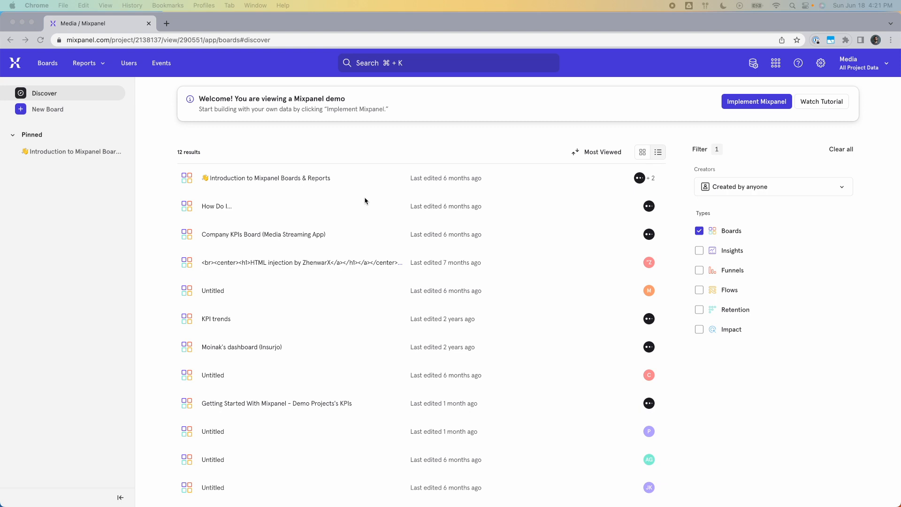
mouse_move(724, 111)
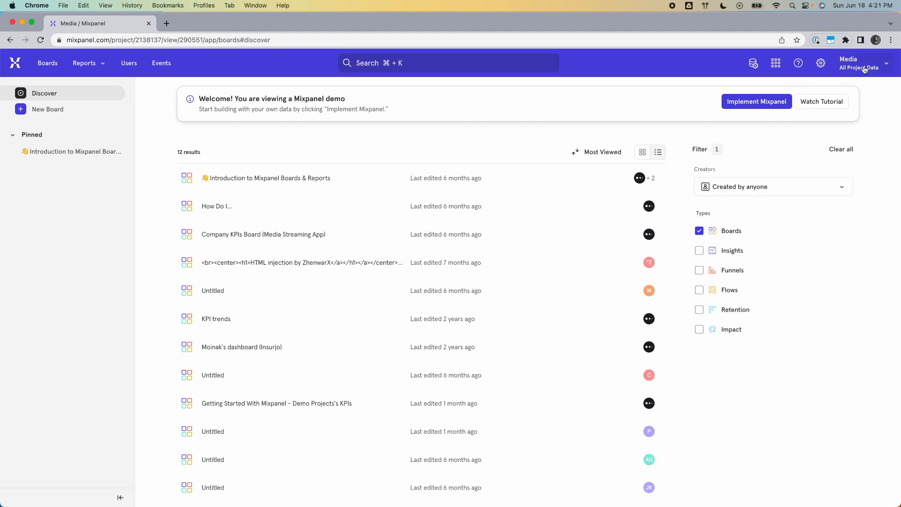
- Load the Media sample dataset demo via the project switcher's Sample Datasets
left_click(860, 64)
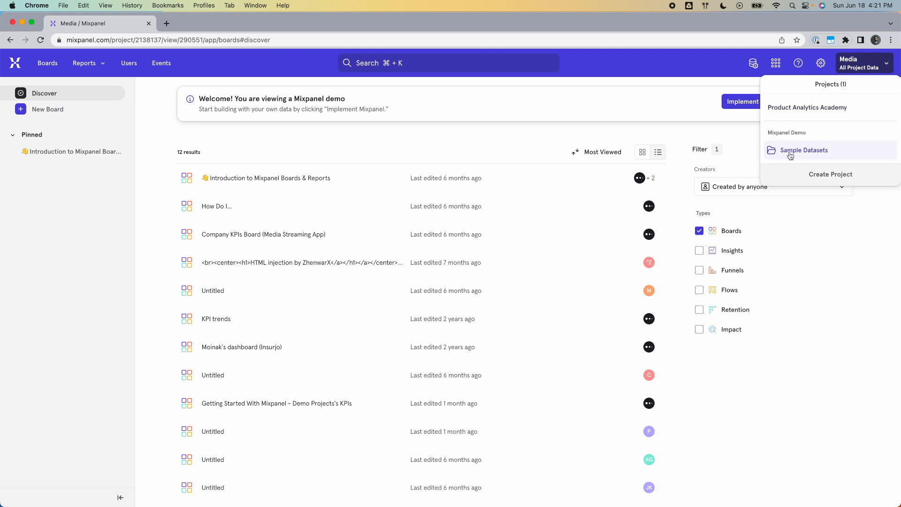
left_click(804, 150)
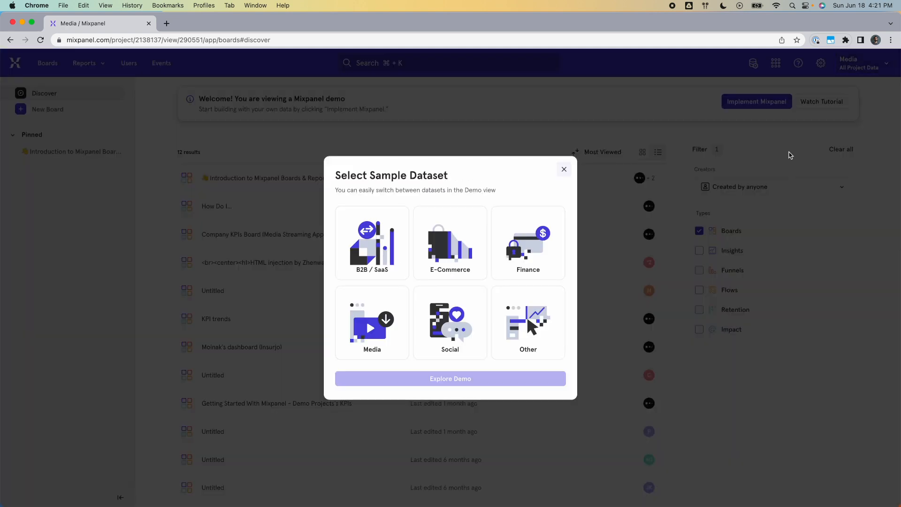
left_click(371, 322)
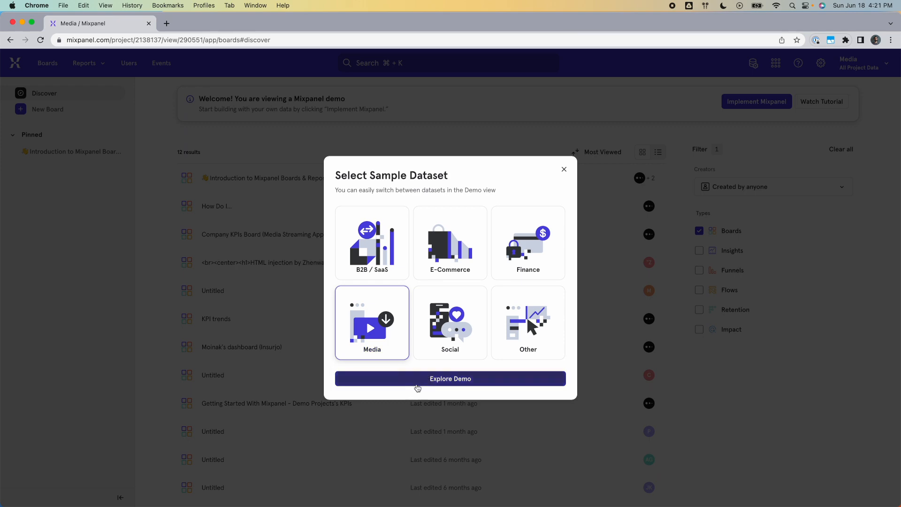
left_click(450, 379)
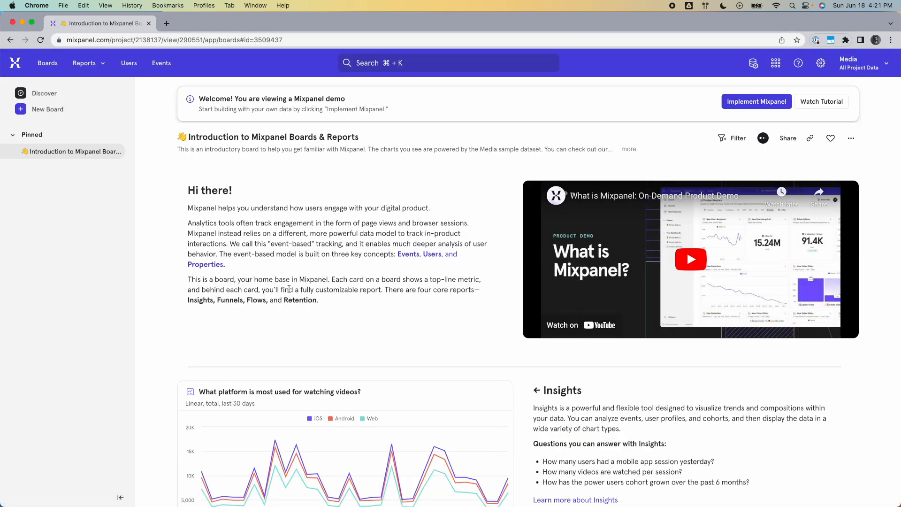
- Create a new untitled Funnels report from the Reports menu
left_click(84, 63)
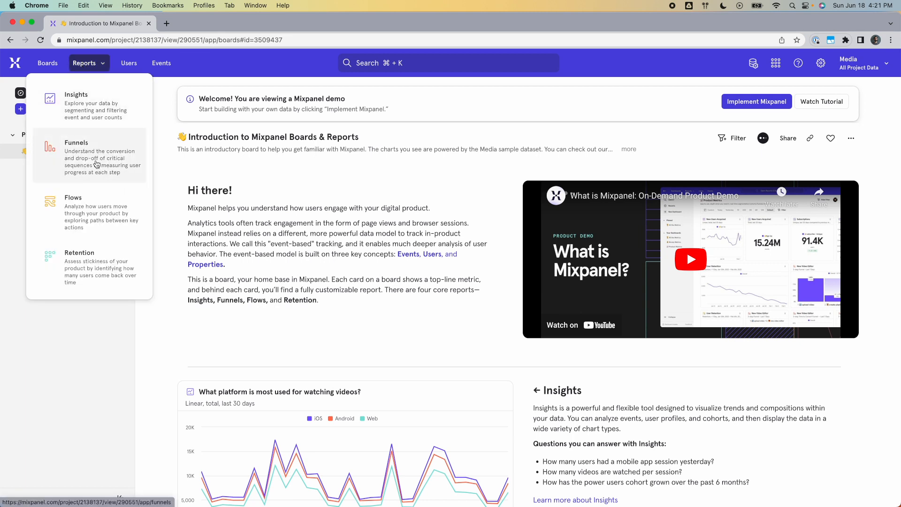
left_click(76, 142)
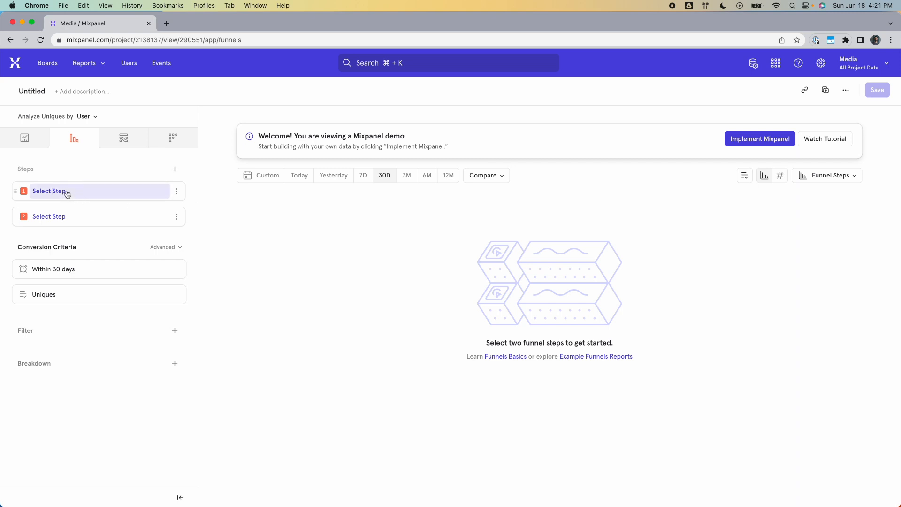
- Make Sign Up the first step and Watch Video the second
left_click(49, 191)
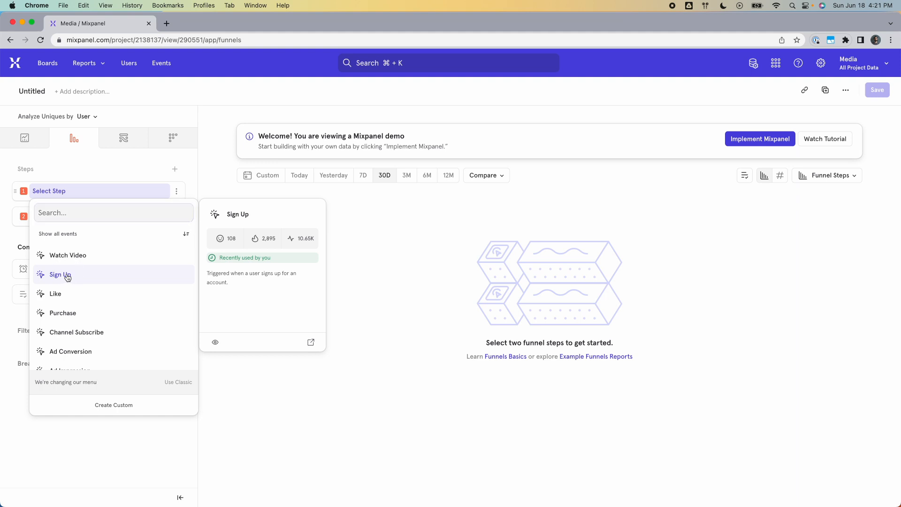
left_click(60, 274)
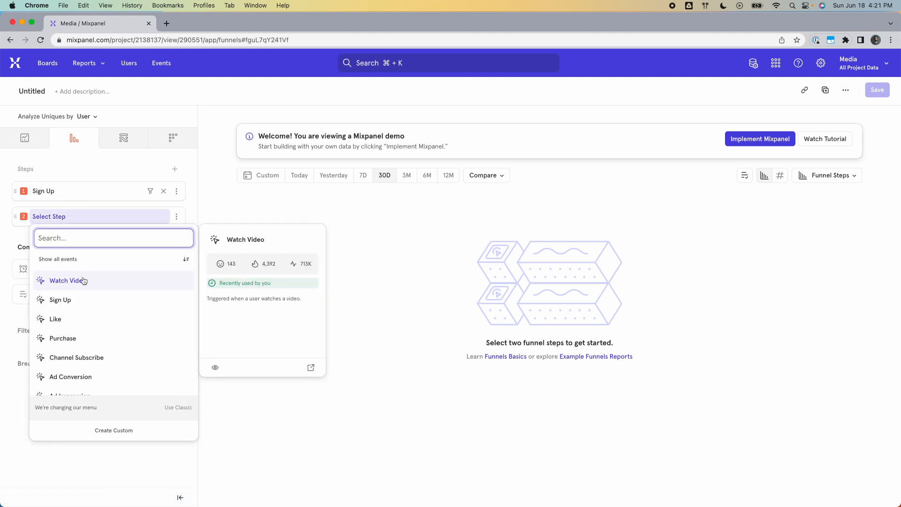
left_click(61, 280)
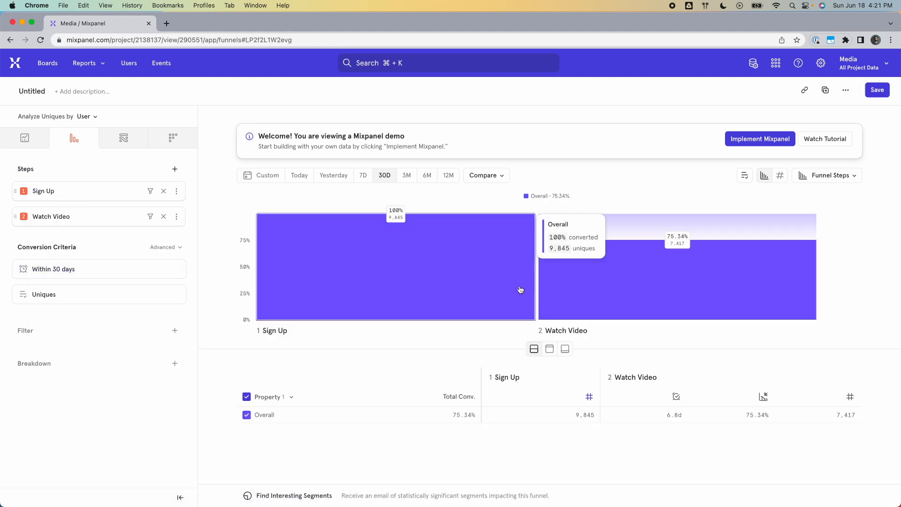
mouse_move(604, 303)
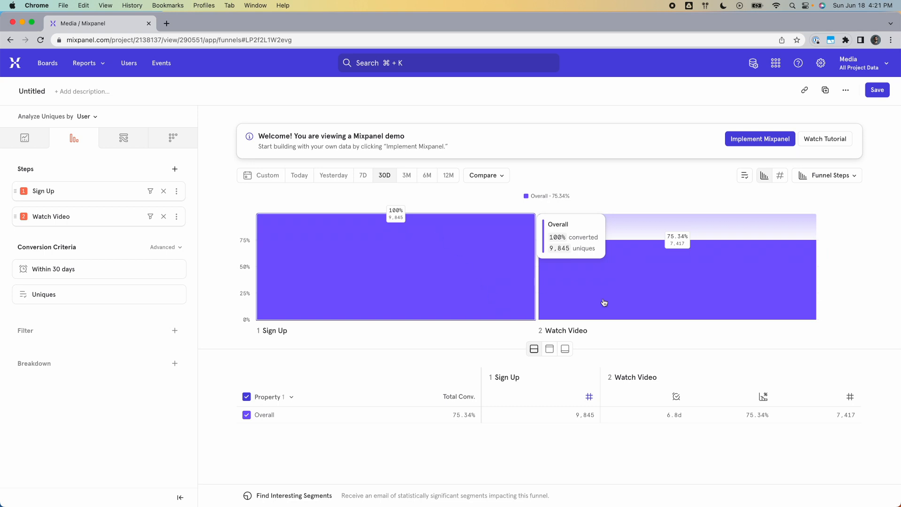
mouse_move(670, 393)
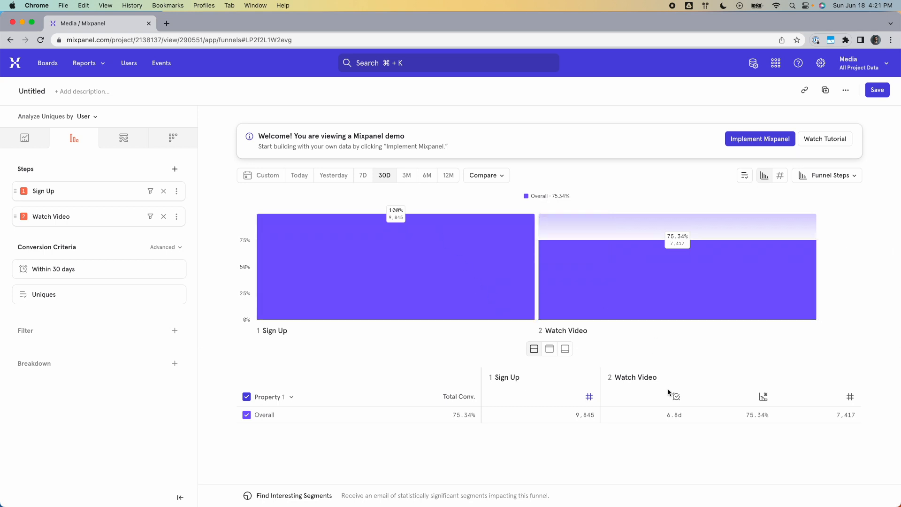
mouse_move(676, 397)
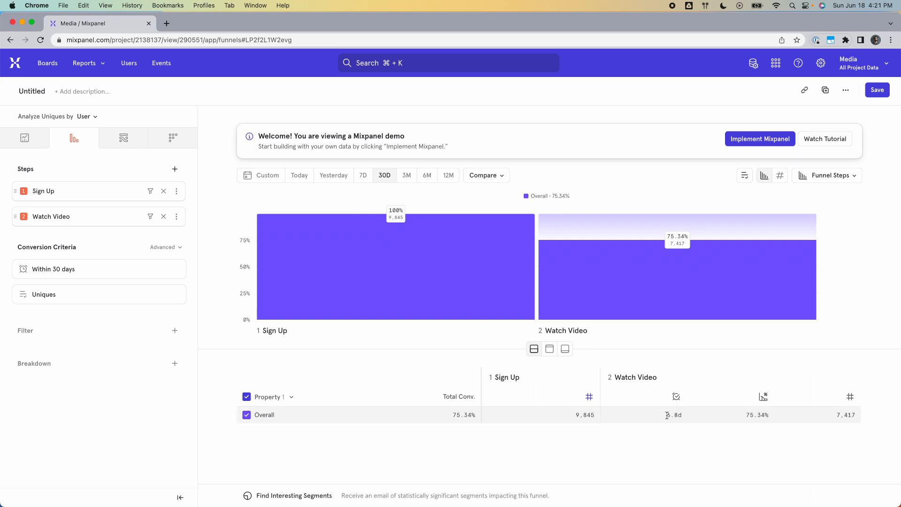
mouse_move(674, 415)
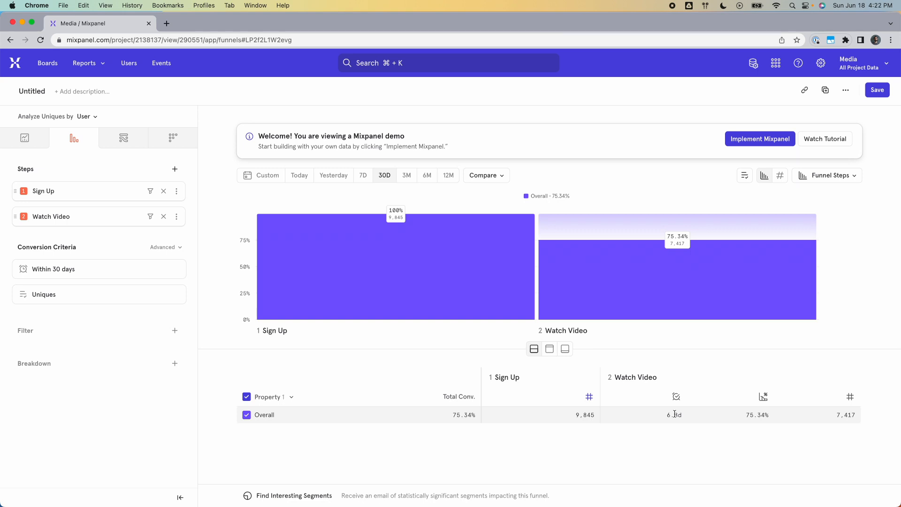
double_click(674, 414)
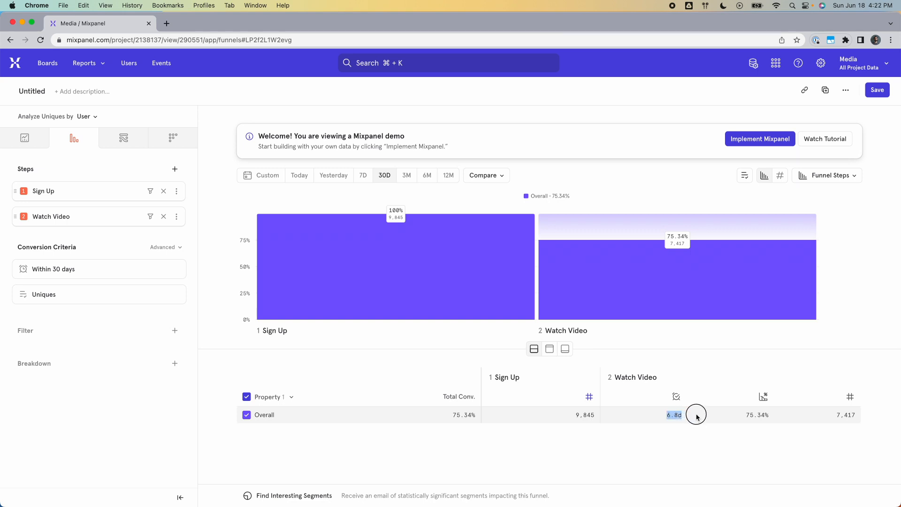
mouse_move(44, 267)
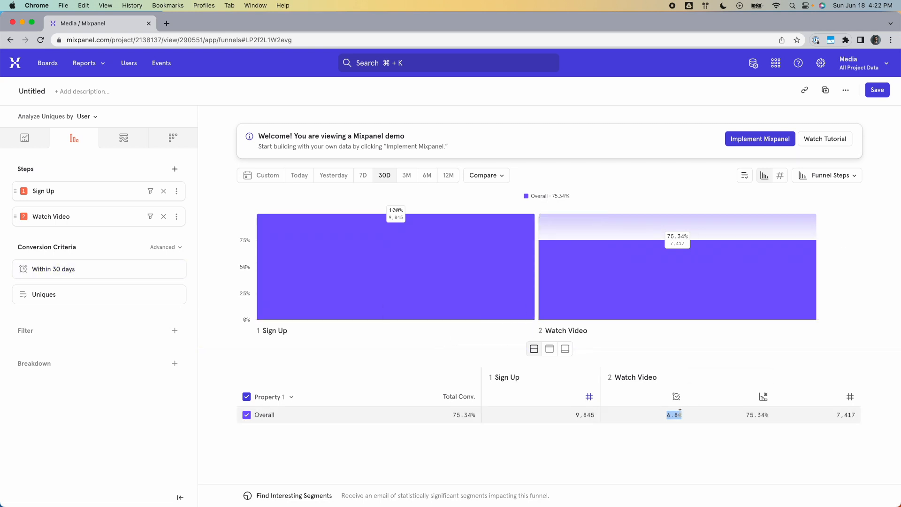
mouse_move(66, 274)
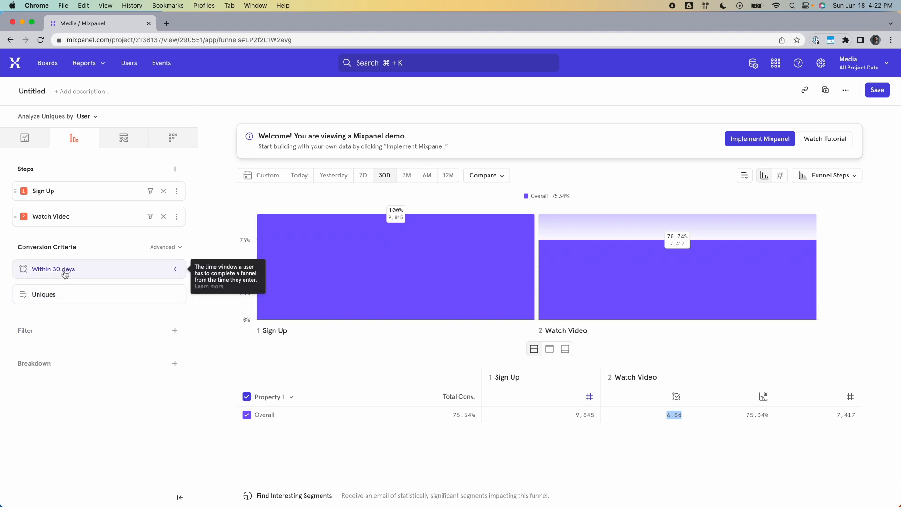
- Set the conversion window to 30 minutes and highlight the 205s time-to-convert
left_click(53, 269)
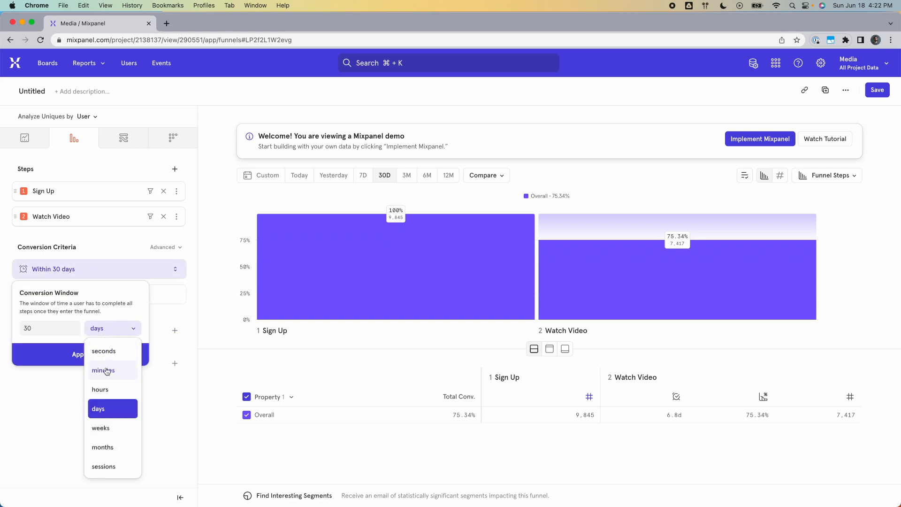
left_click(103, 371)
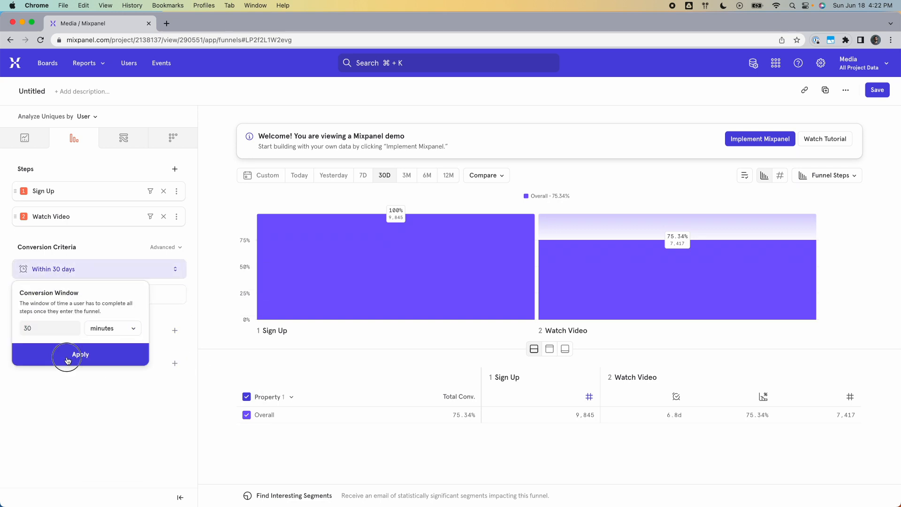
left_click(79, 355)
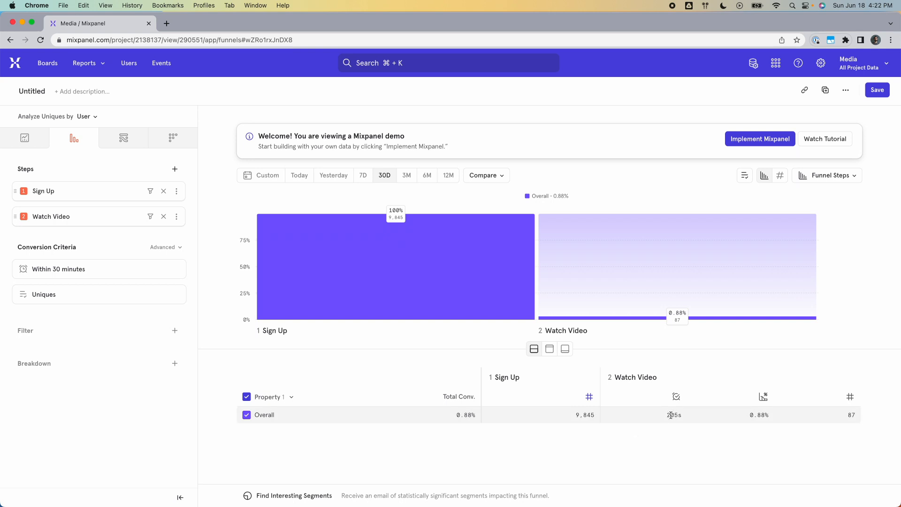
double_click(674, 415)
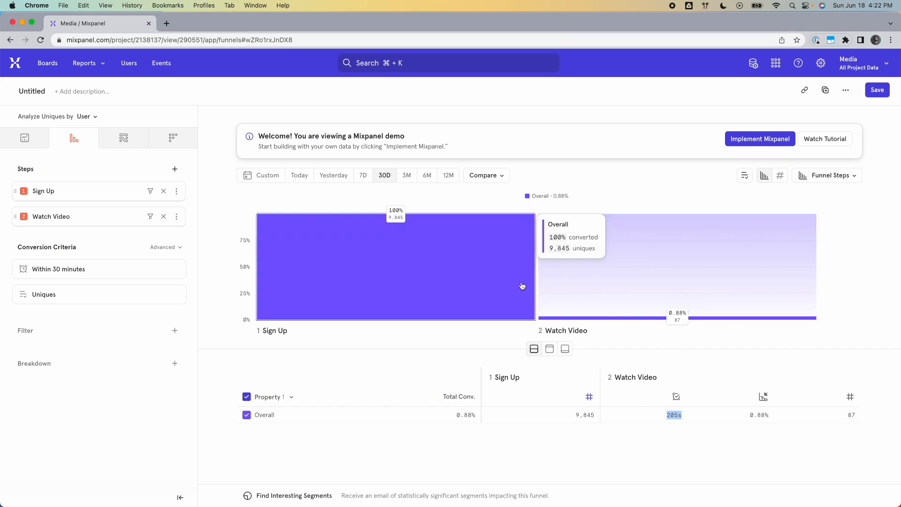
- Change the funnel chart type from Funnel Steps to Time to Convert
left_click(832, 176)
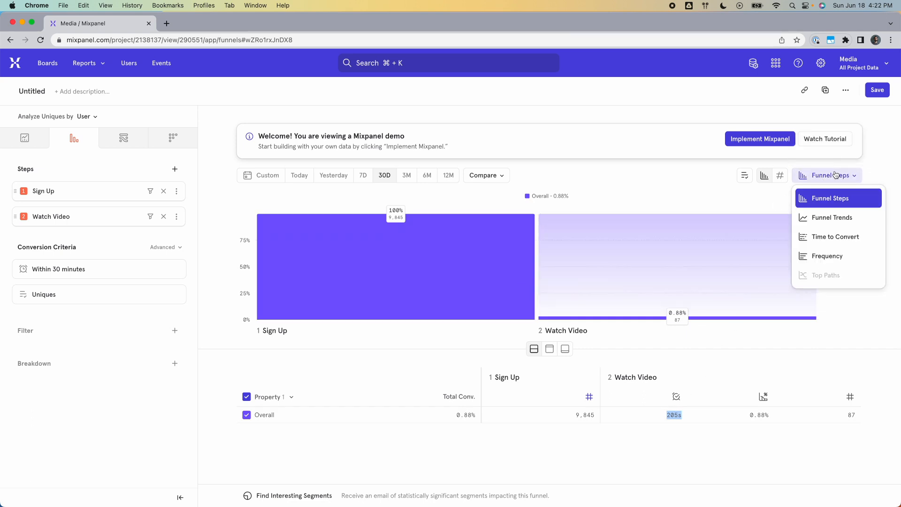
left_click(835, 237)
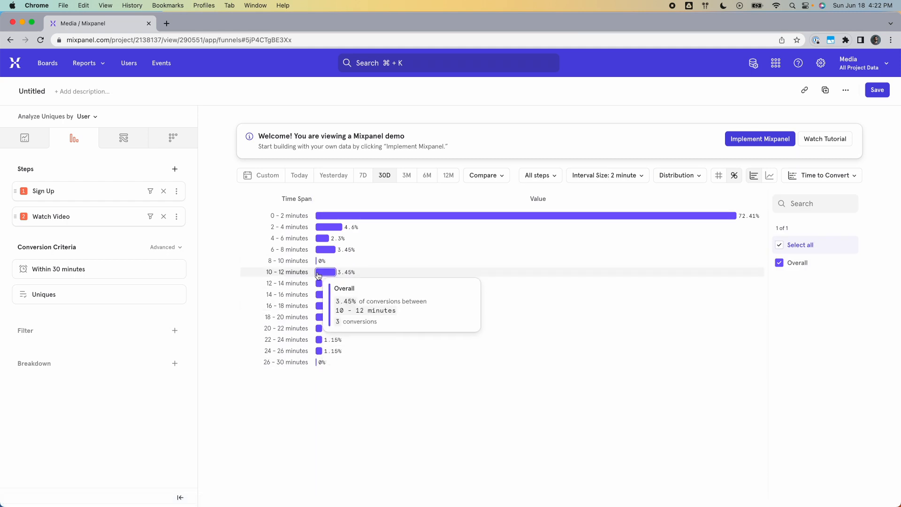
mouse_move(327, 309)
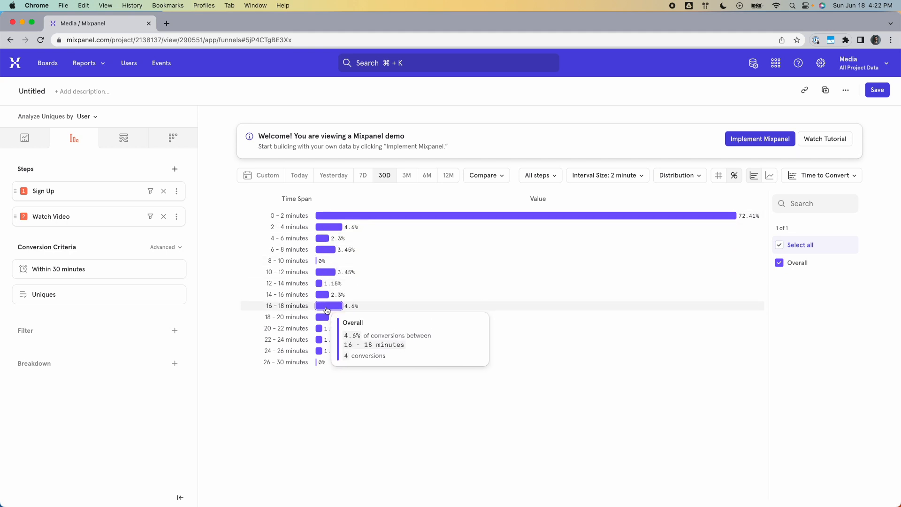
mouse_move(320, 401)
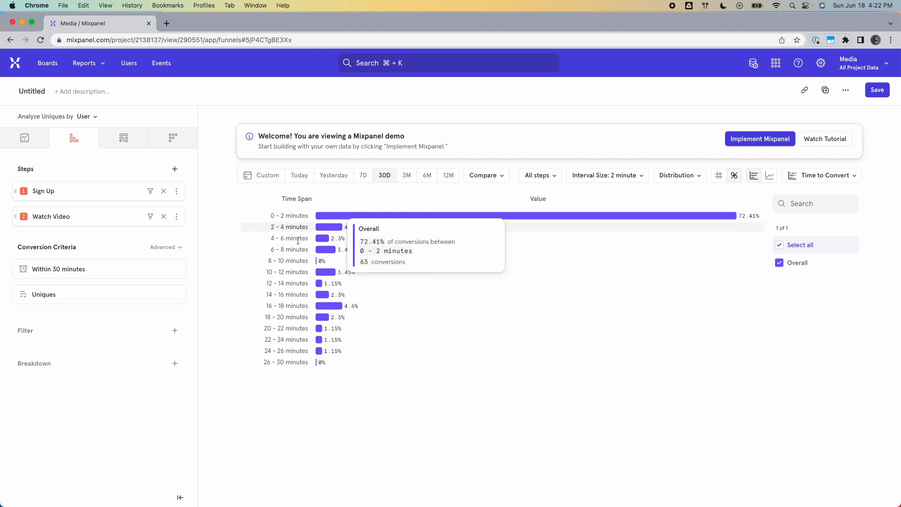
- Edit the time-to-convert interval size value in the Define Interval settings
left_click(604, 176)
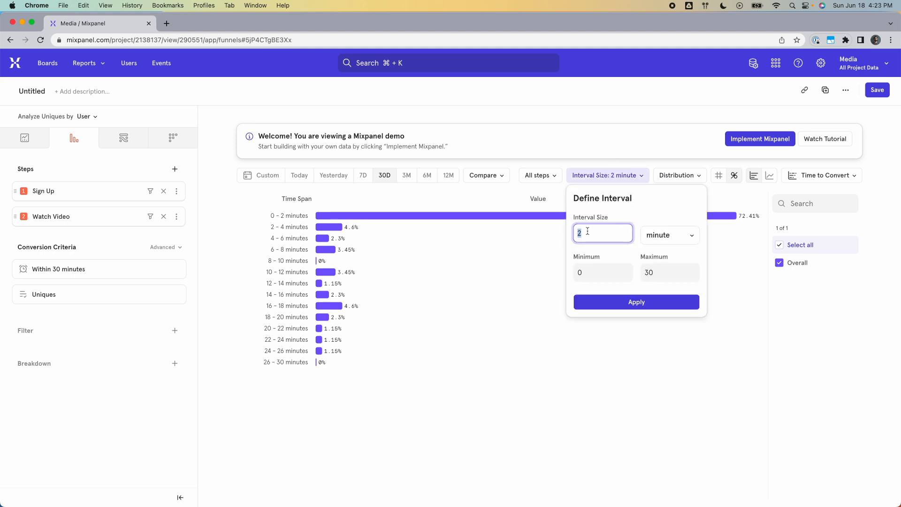
left_click(636, 302)
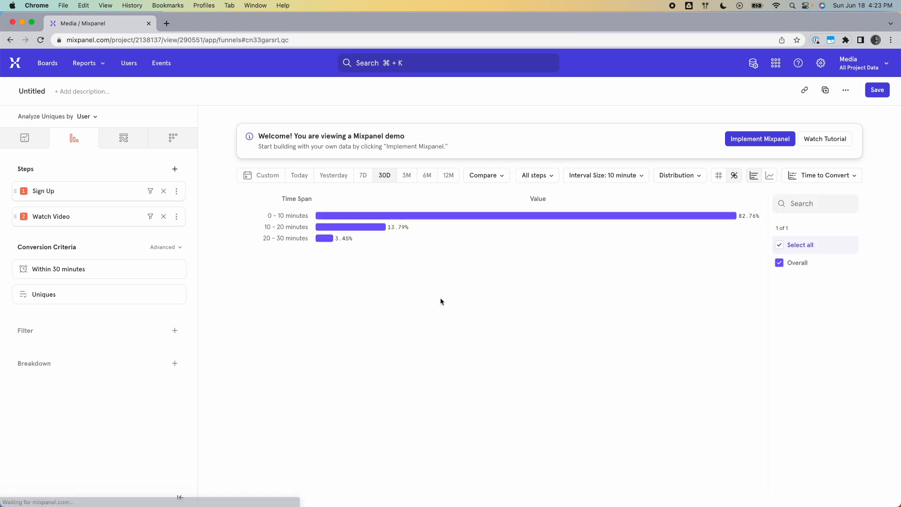
mouse_move(326, 220)
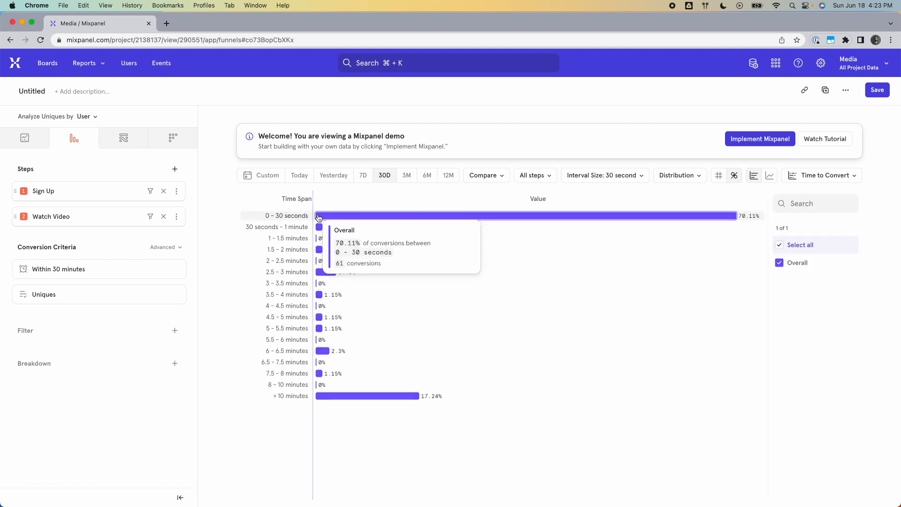
mouse_move(318, 385)
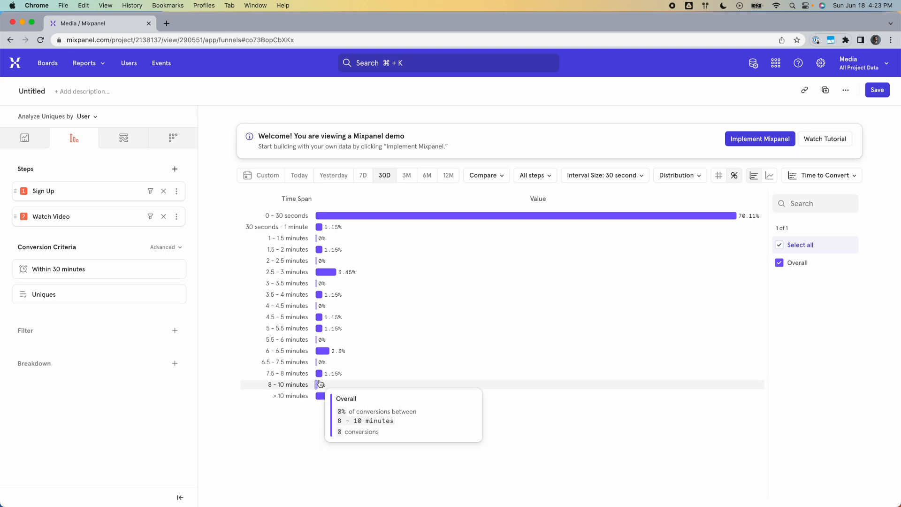